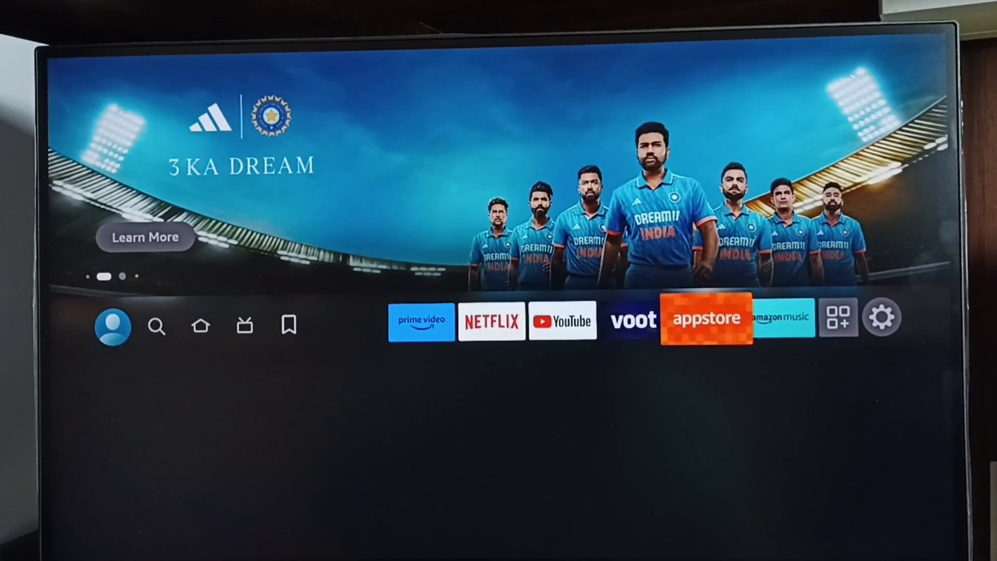
# Navigate Settings > My Fire TV > About to show Fire OS 7.6.6.4 on the Fire TV Stick.
pyautogui.click(883, 319)
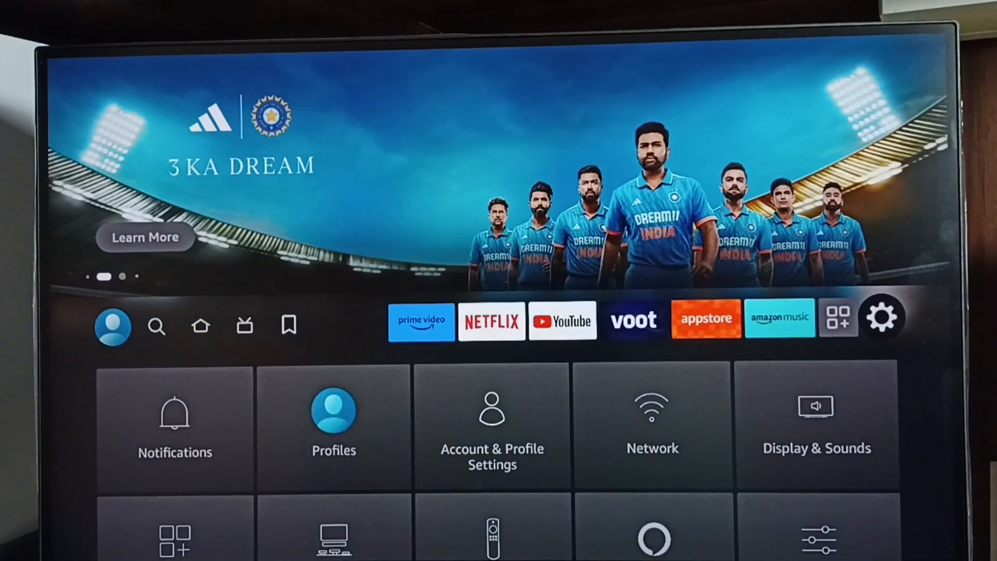
pyautogui.scroll(-3)
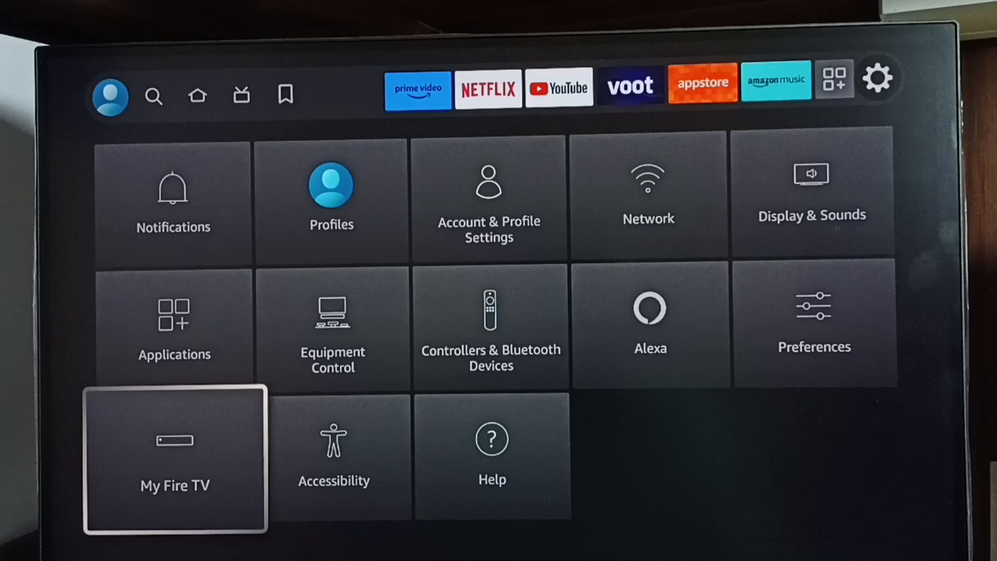
pyautogui.click(174, 463)
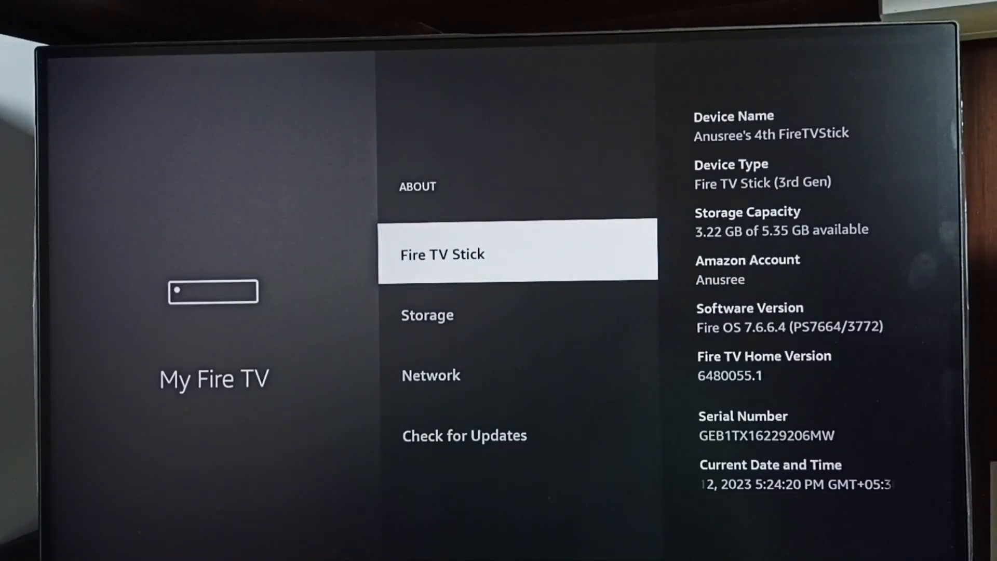